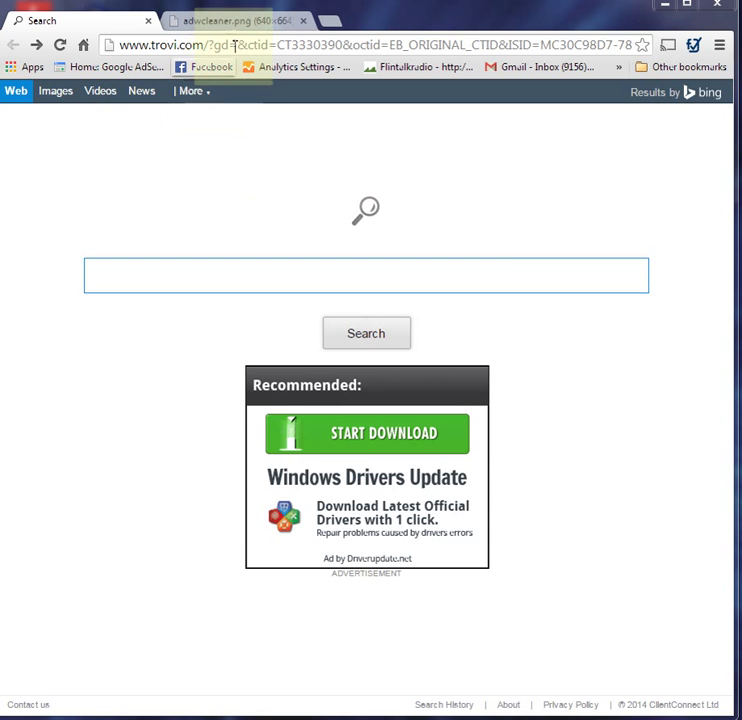
- Reach Chrome's Settings page from the main menu after viewing the AdwCleaner screenshot
{"action": "left_click", "coordinate": [230, 20]}
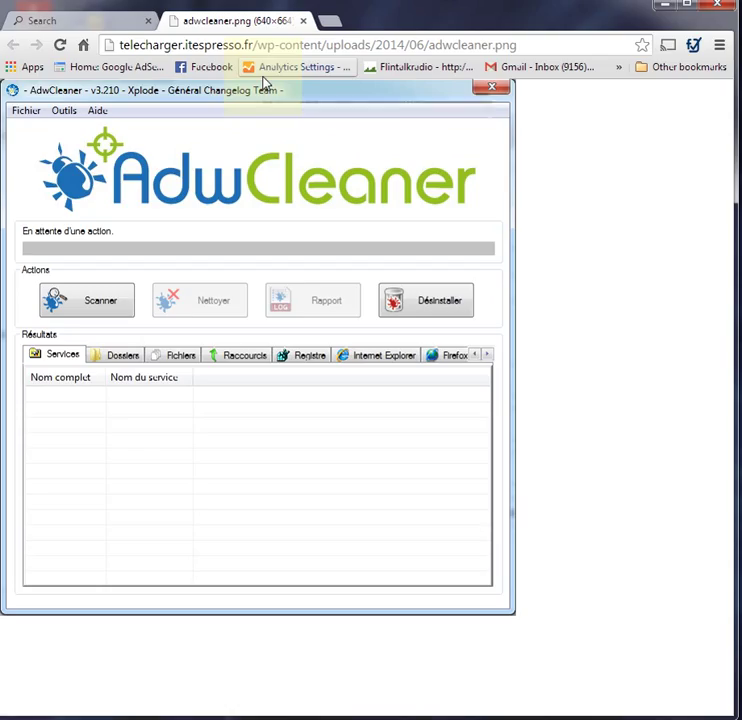
{"action": "mouse_move", "coordinate": [296, 66]}
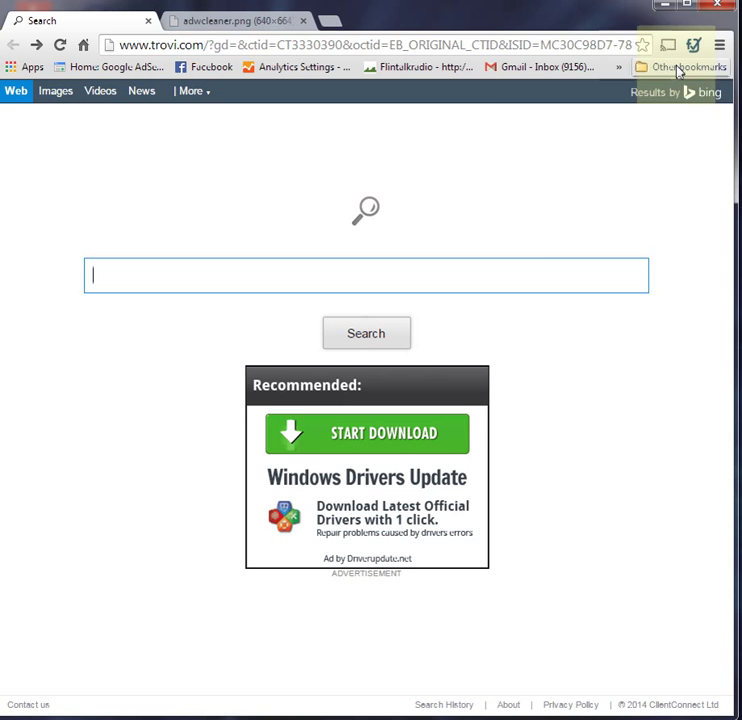
{"action": "left_click", "coordinate": [720, 44]}
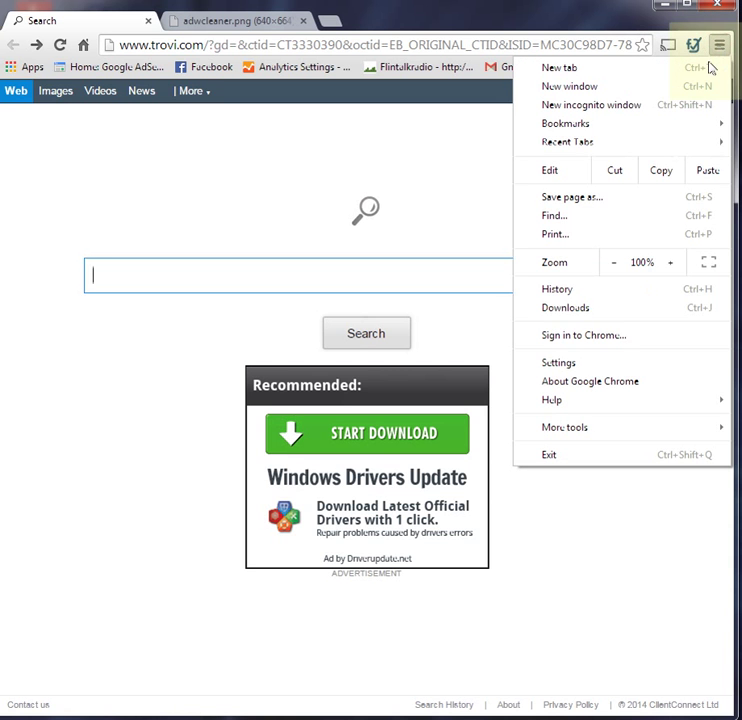
{"action": "left_click", "coordinate": [558, 362]}
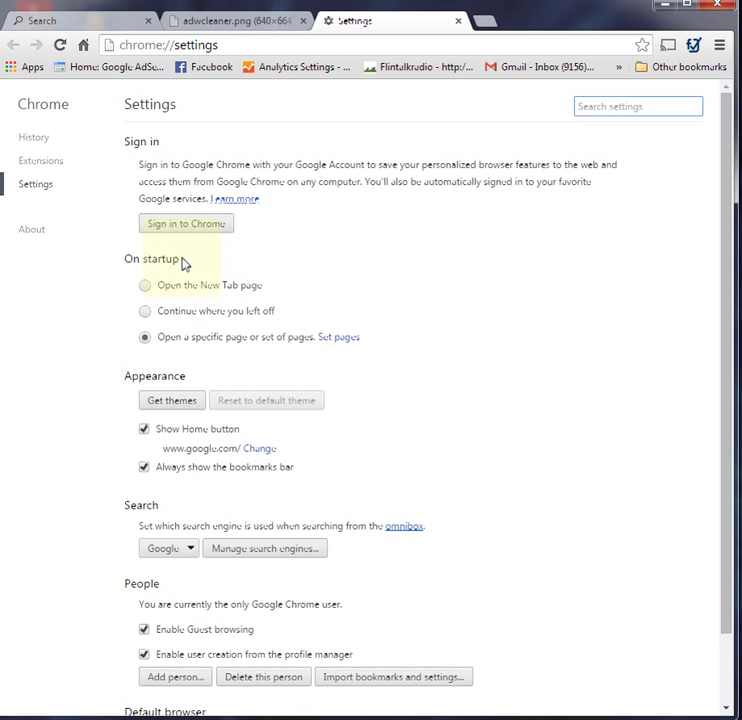
{"action": "mouse_move", "coordinate": [132, 268]}
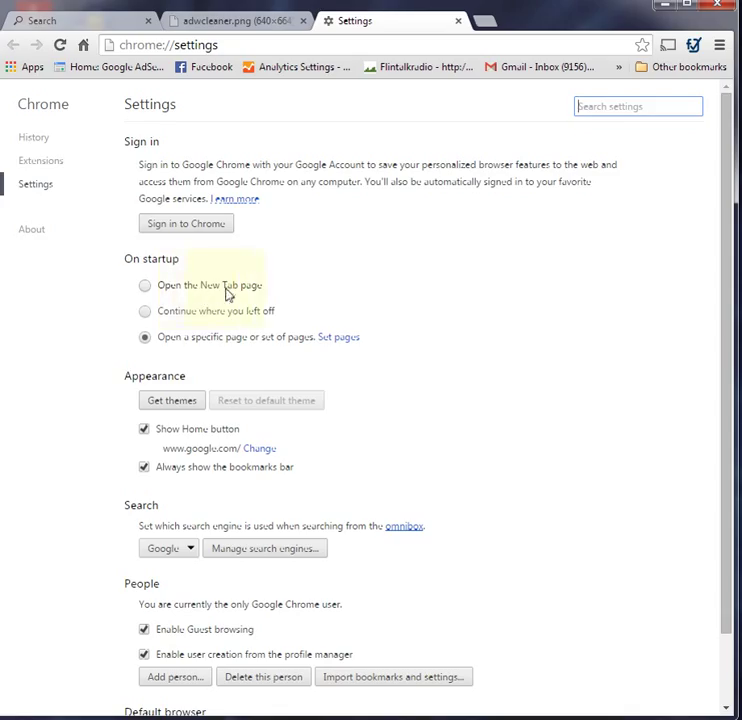
{"action": "mouse_move", "coordinate": [212, 318]}
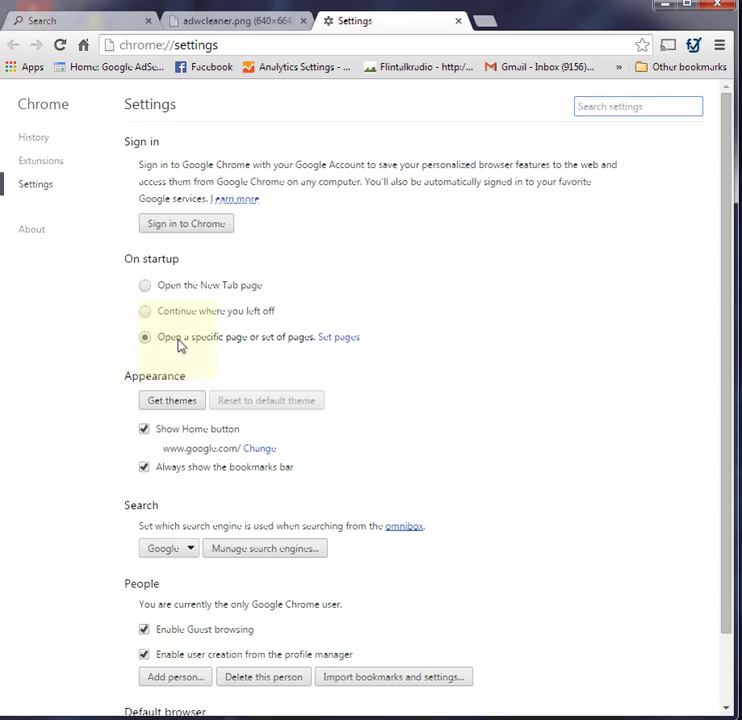
{"action": "mouse_move", "coordinate": [256, 348]}
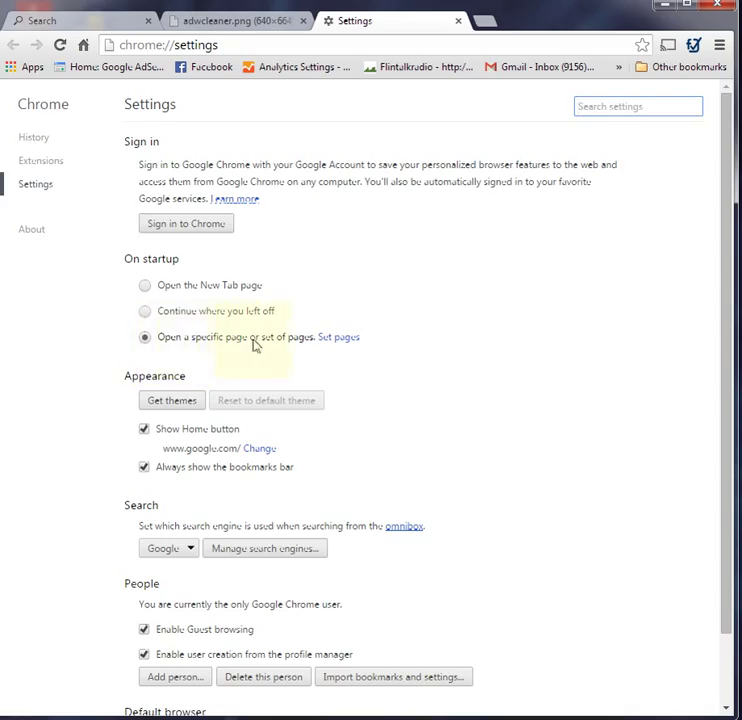
- Delete the trovi.com entry from the startup pages list and confirm
{"action": "left_click", "coordinate": [338, 336]}
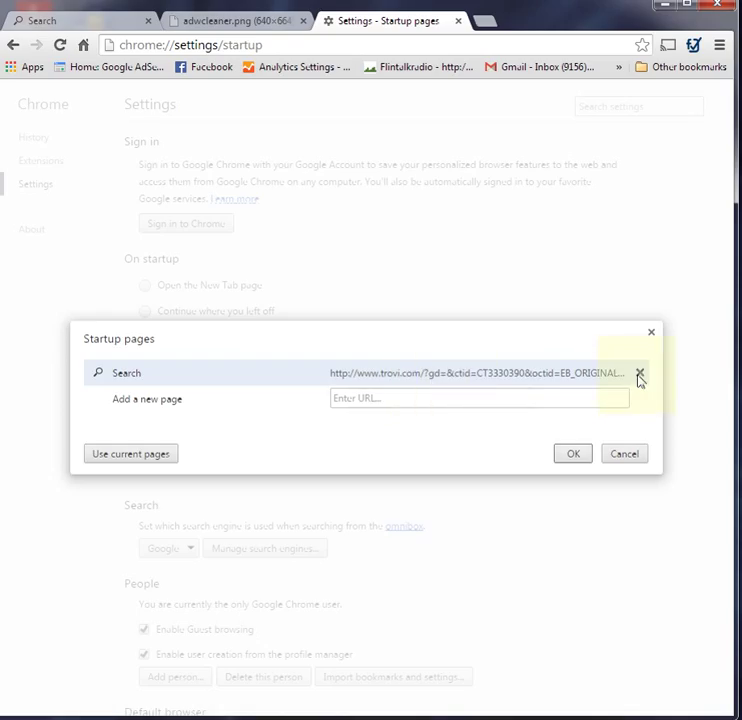
{"action": "left_click", "coordinate": [632, 374]}
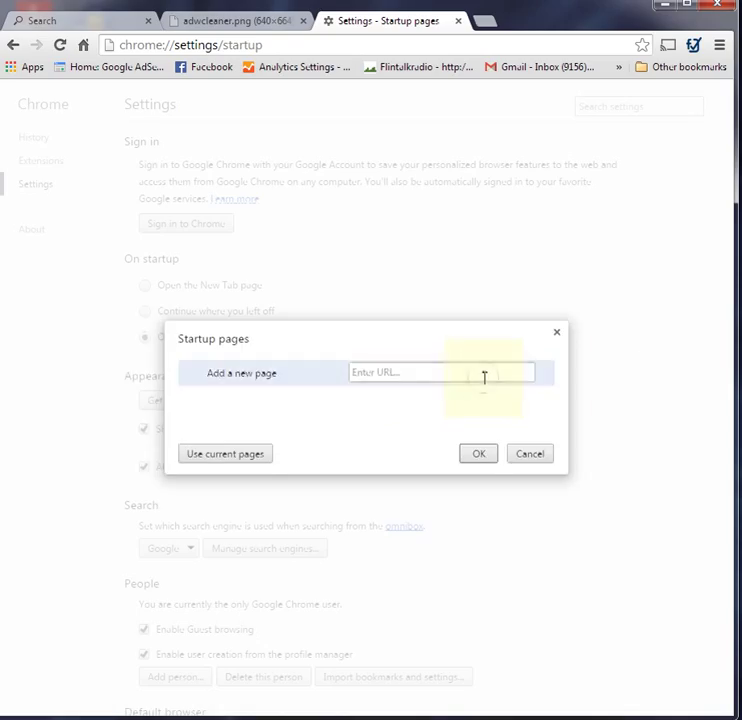
{"action": "type", "text": "g"}
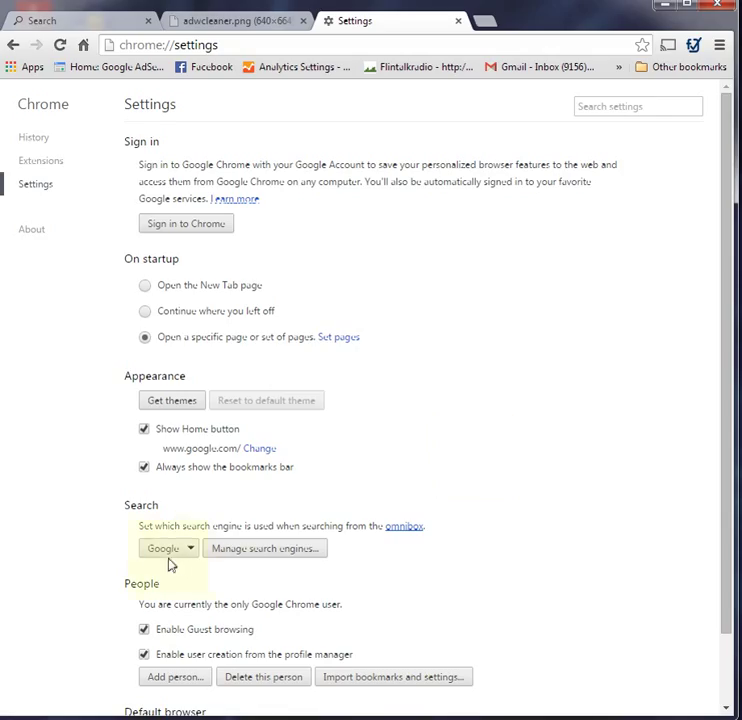
{"action": "mouse_move", "coordinate": [170, 556]}
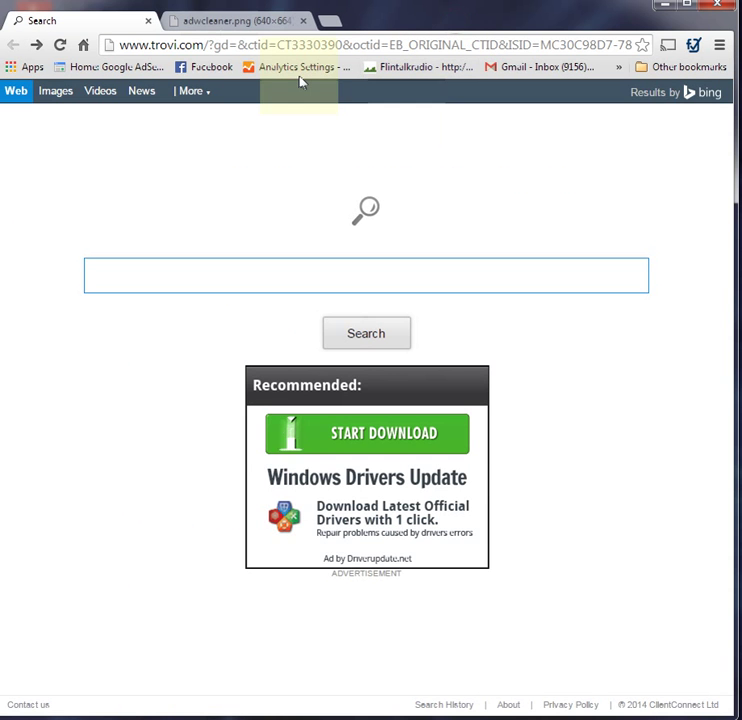
{"action": "left_click", "coordinate": [230, 22]}
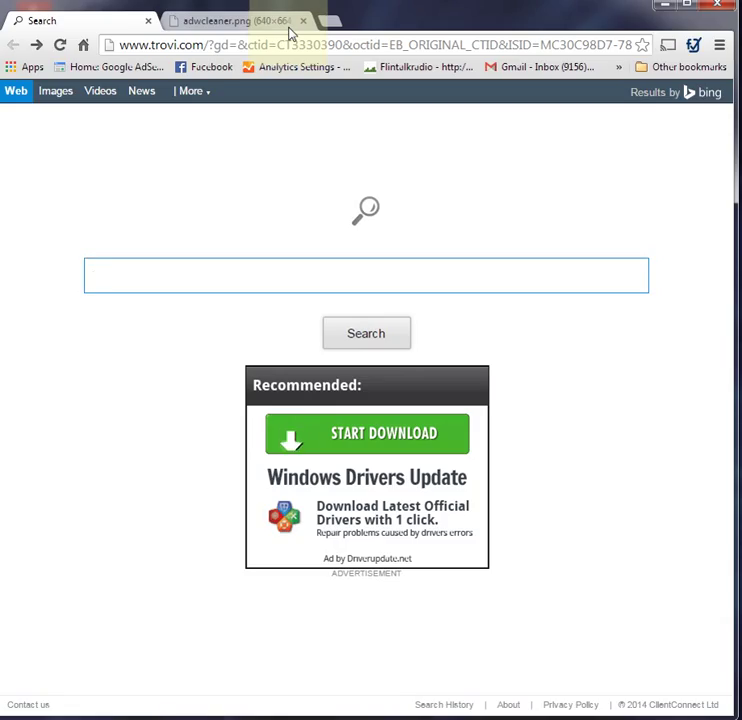
{"action": "left_click", "coordinate": [364, 276]}
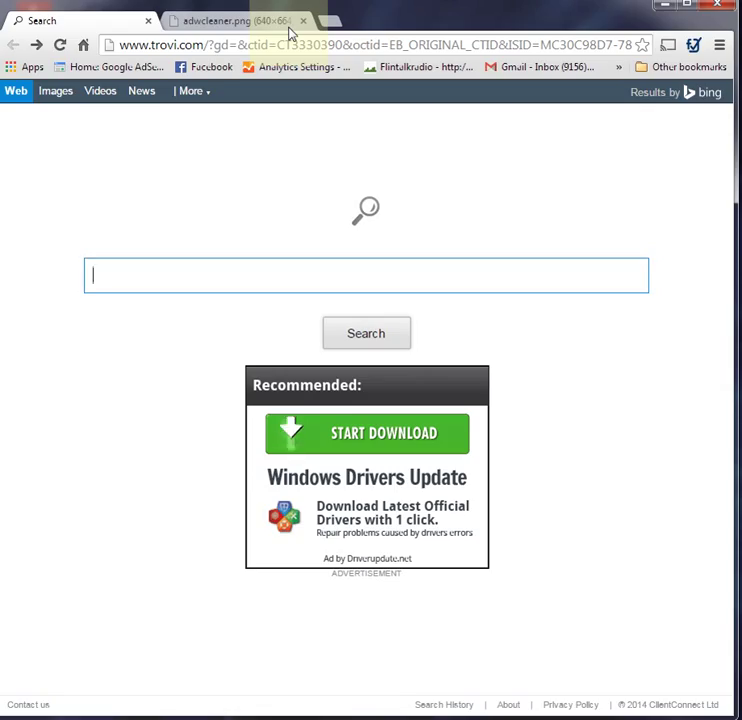